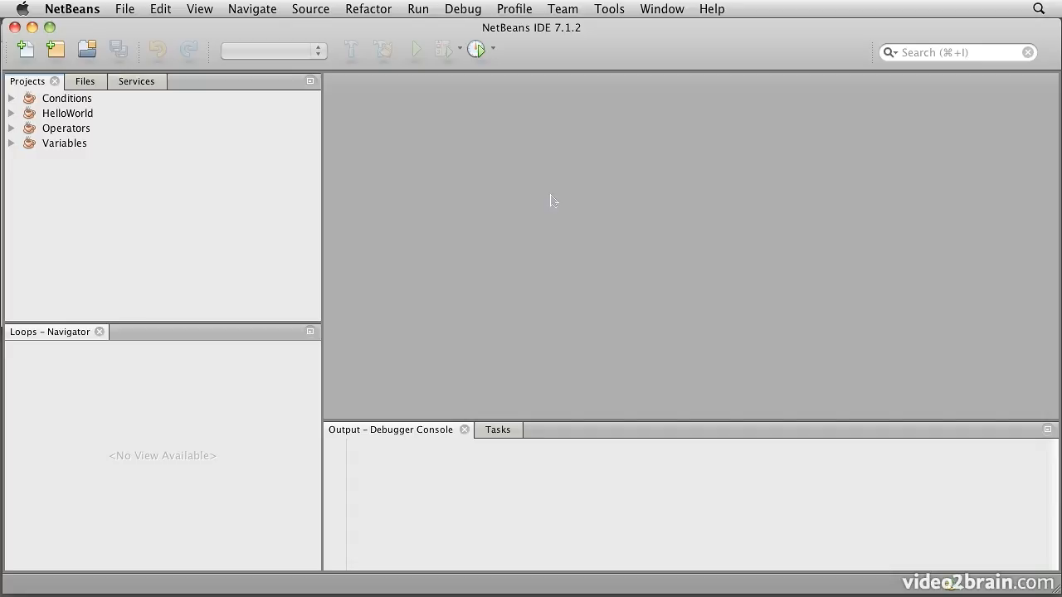
- Start a new Java application project named Loops from the Projects pane
{"action": "right_click", "coordinate": [166, 249]}
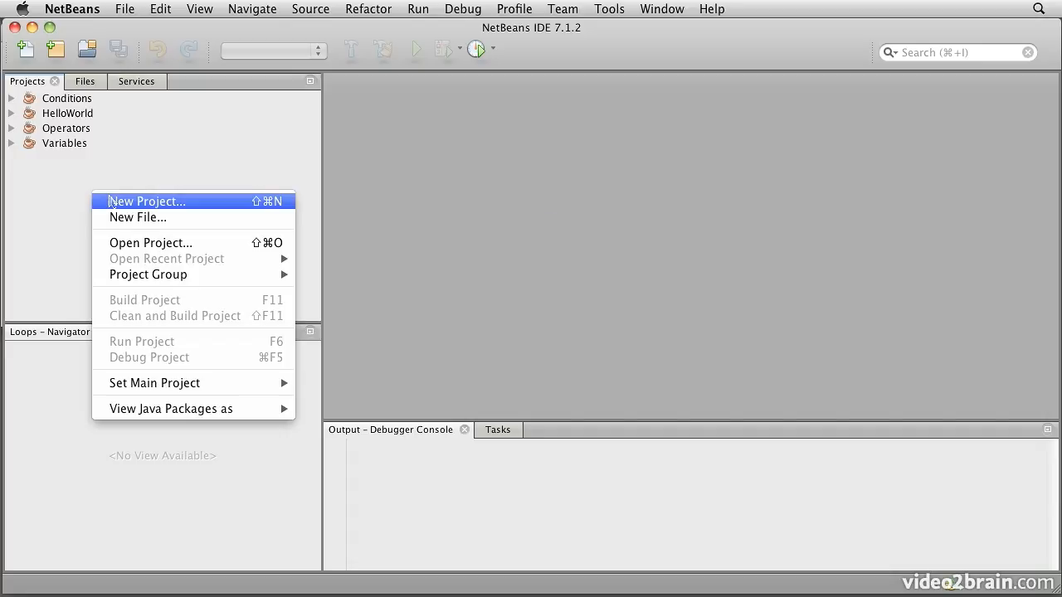
{"action": "left_click", "coordinate": [146, 200]}
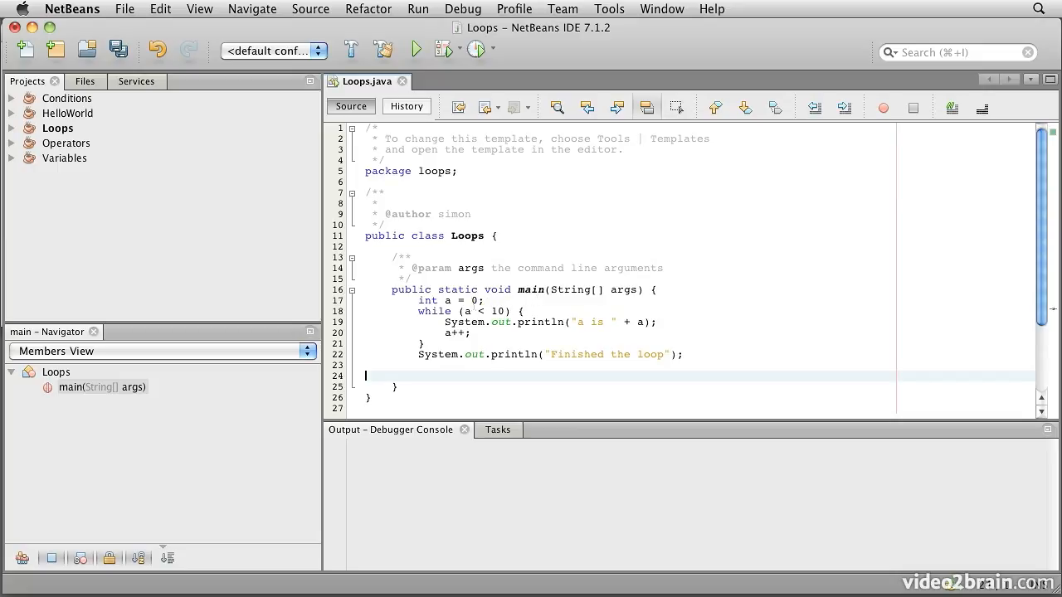
- Insert a blank line between the counter declaration and the while loop, then save Loops.java
{"action": "left_click", "coordinate": [491, 298]}
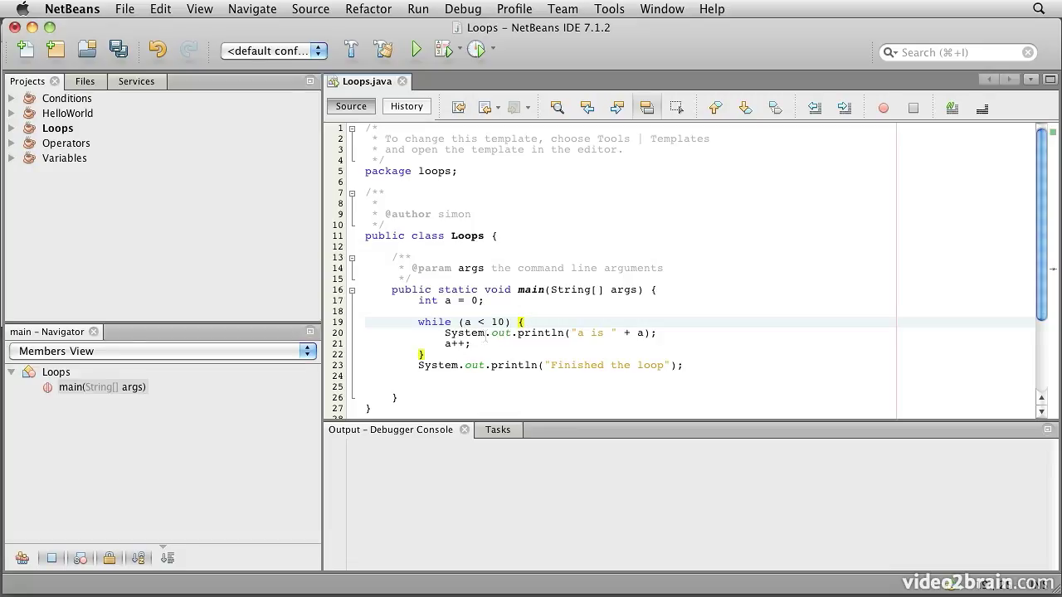
{"action": "left_click", "coordinate": [524, 322]}
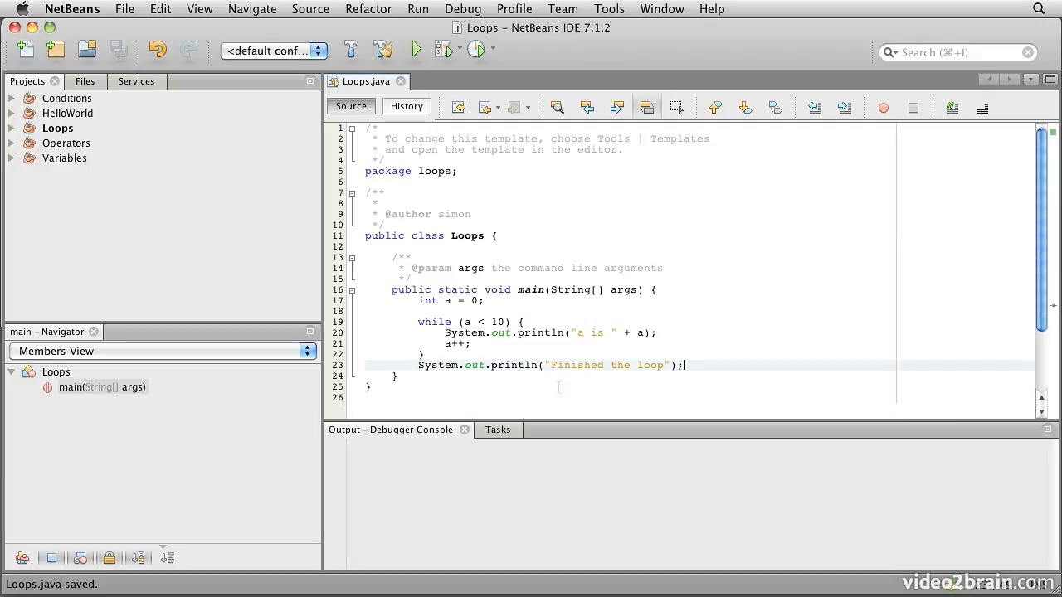
- Run Loops to print a from 0 to 9 and 'Finished the loop' with a successful build
{"action": "left_click", "coordinate": [415, 52]}
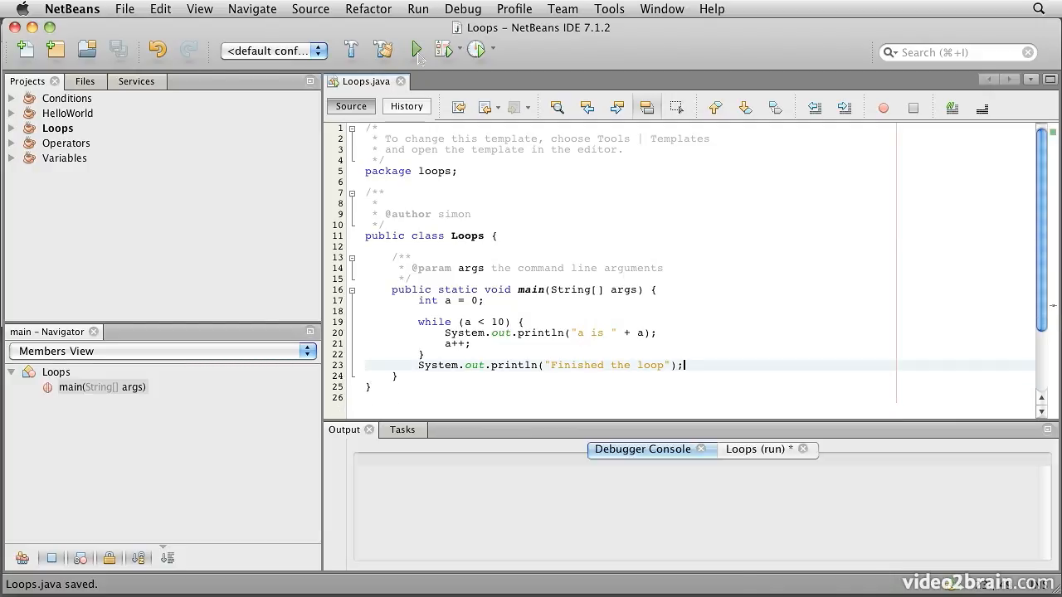
{"action": "left_click", "coordinate": [415, 51]}
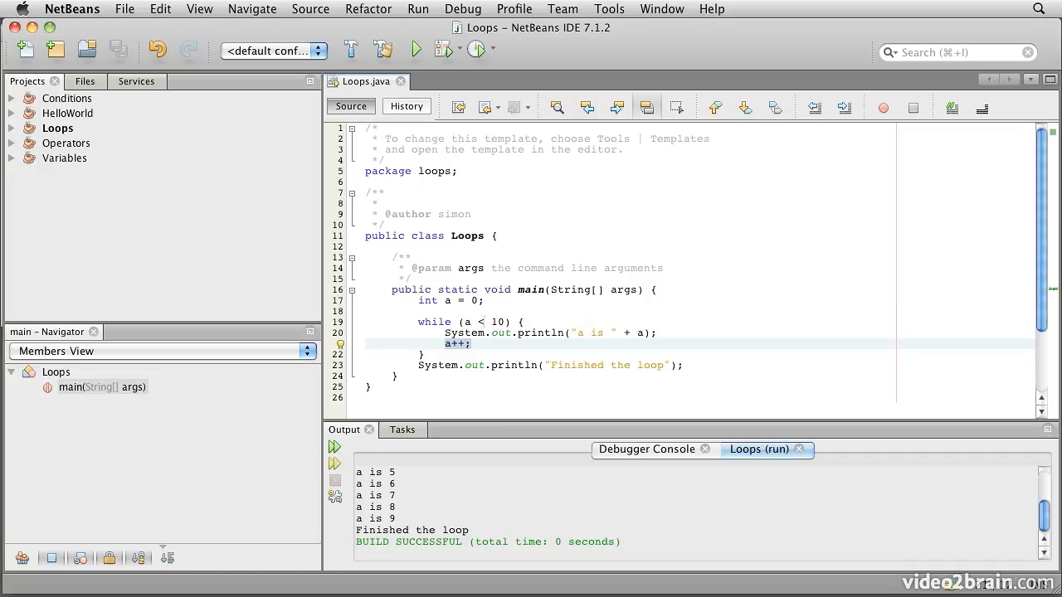
{"action": "mouse_move", "coordinate": [485, 379]}
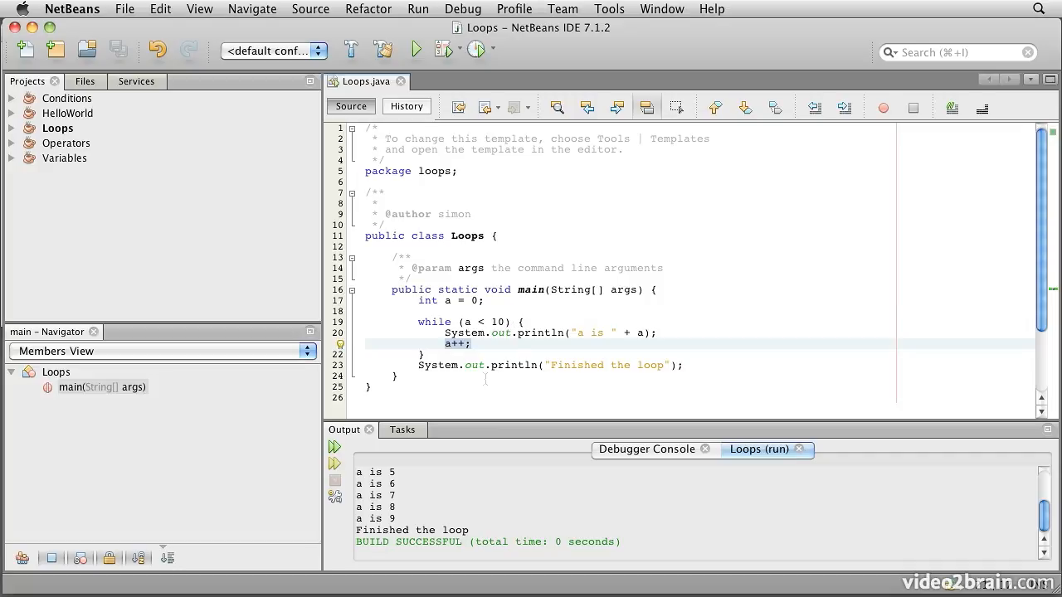
{"action": "left_click", "coordinate": [683, 365]}
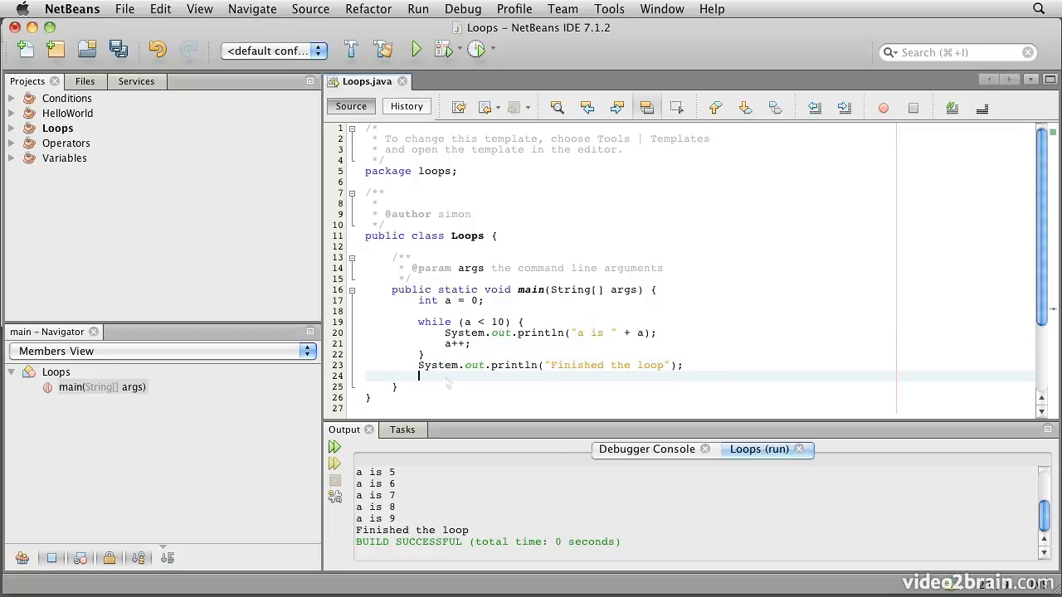
- Paste a copy of the while loop below the first, ending with 'Finished the second while loop', and save
{"action": "left_click", "coordinate": [445, 388]}
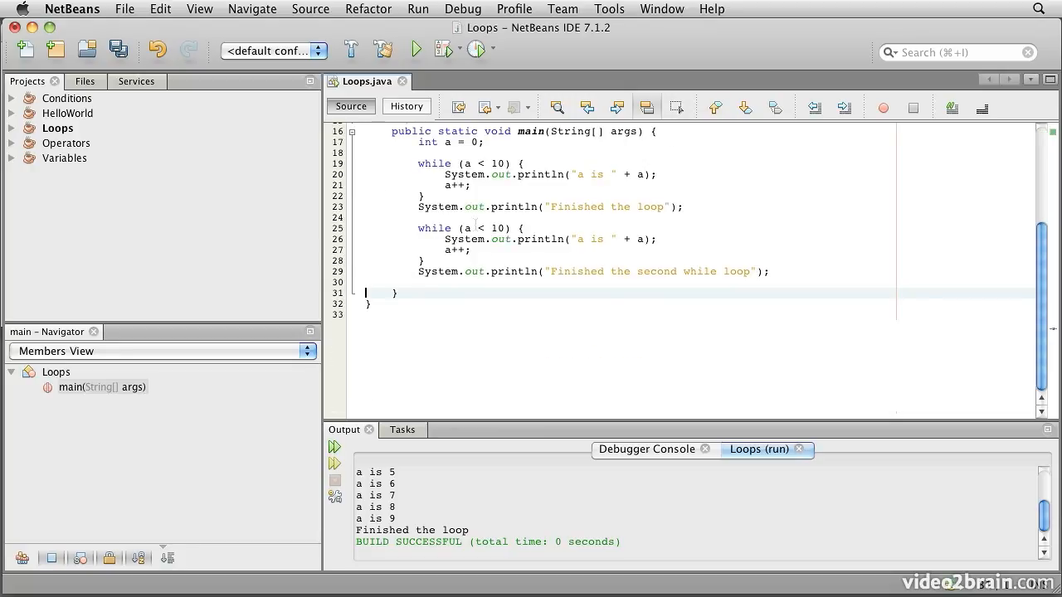
{"action": "left_click", "coordinate": [419, 215]}
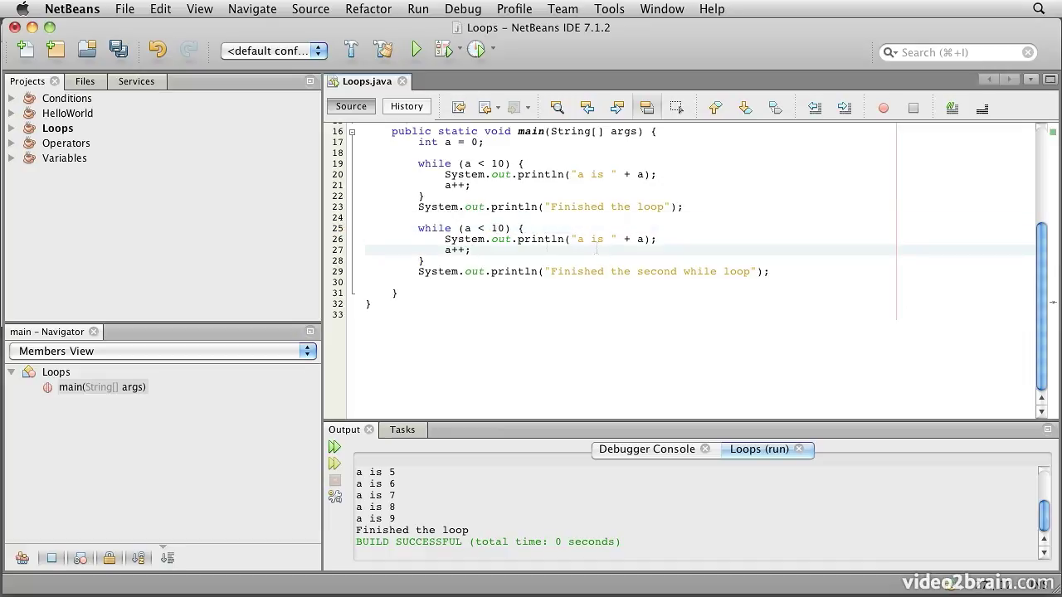
{"action": "scroll", "scroll_direction": "up", "scroll_amount": 3}
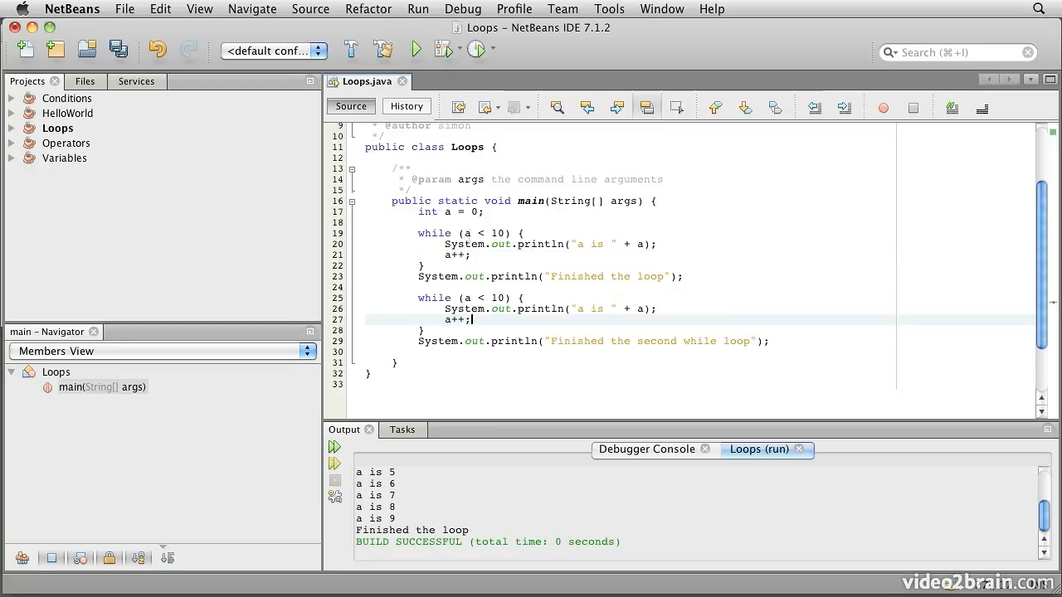
{"action": "left_click", "coordinate": [479, 255]}
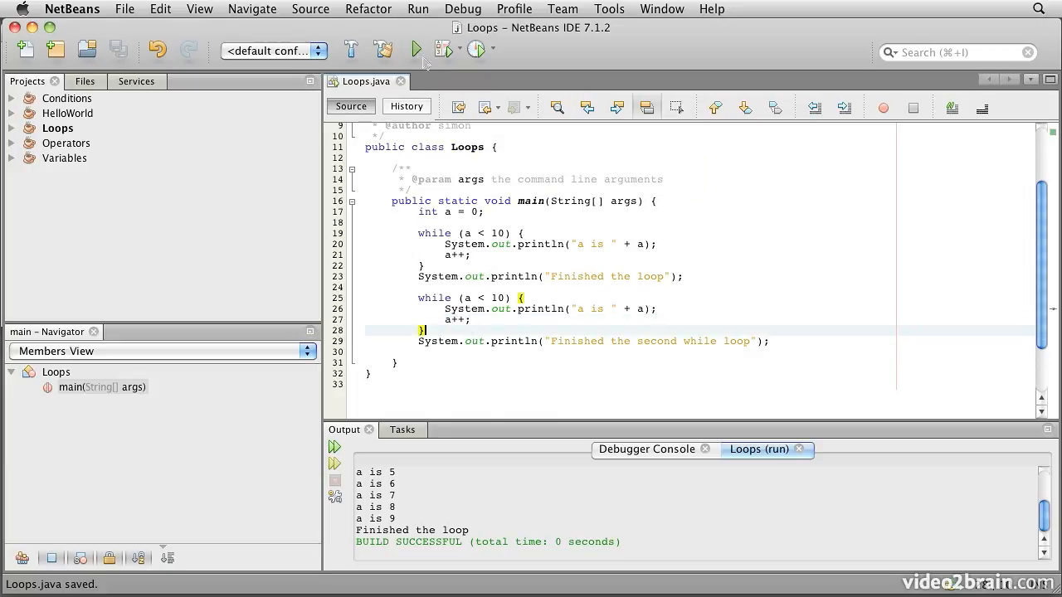
- Run Loops to show the second while loop prints only its finish message
{"action": "left_click", "coordinate": [417, 49]}
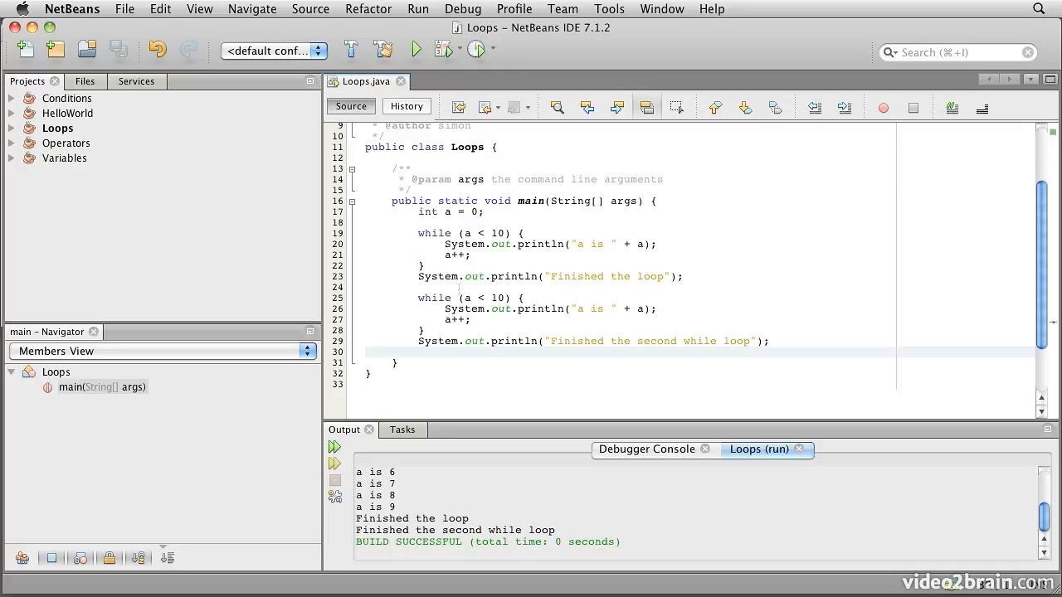
{"action": "mouse_move", "coordinate": [438, 342]}
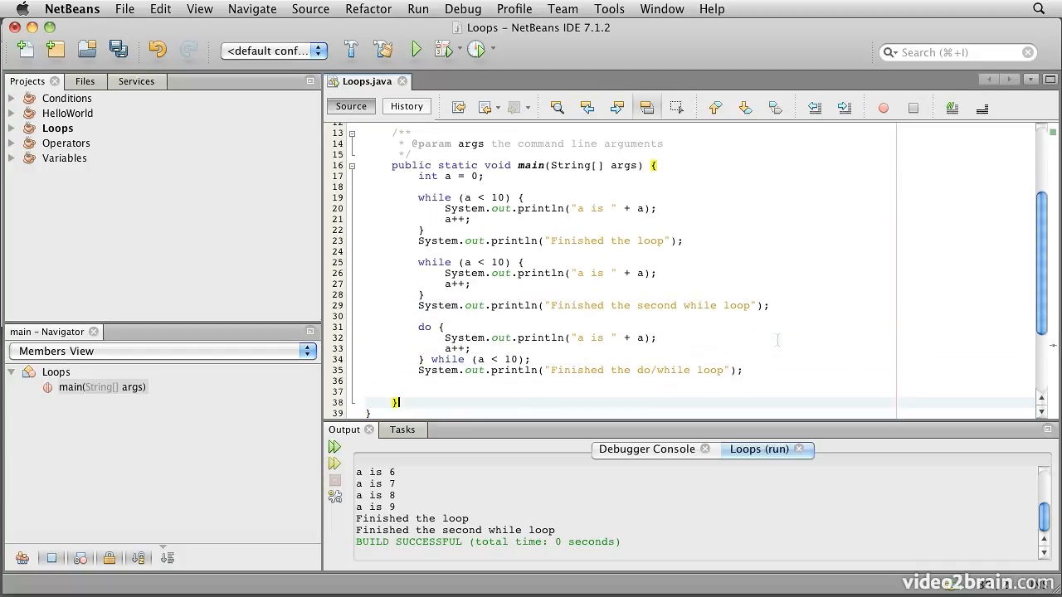
- Write a do { ... } while (a < 10); loop printing a with 'Finished the do/while loop', and save
{"action": "left_click", "coordinate": [432, 326]}
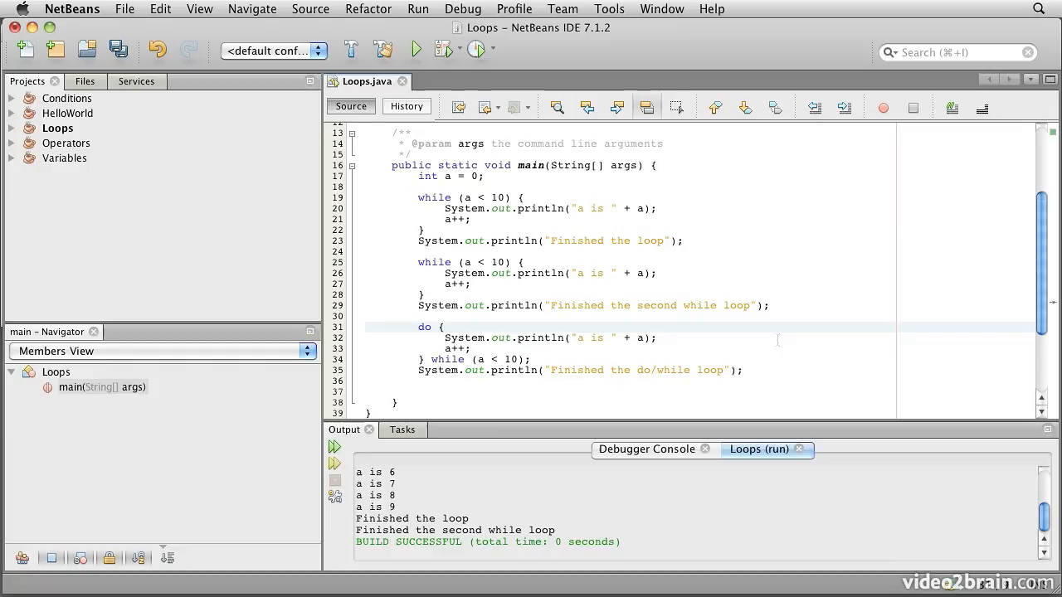
{"action": "left_click", "coordinate": [442, 325]}
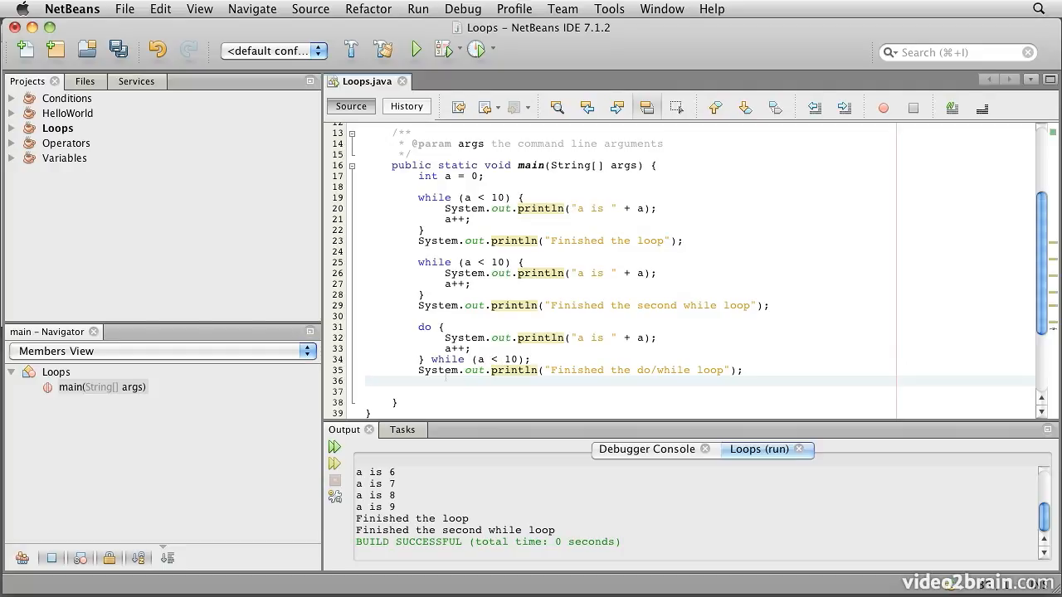
{"action": "left_click", "coordinate": [365, 380]}
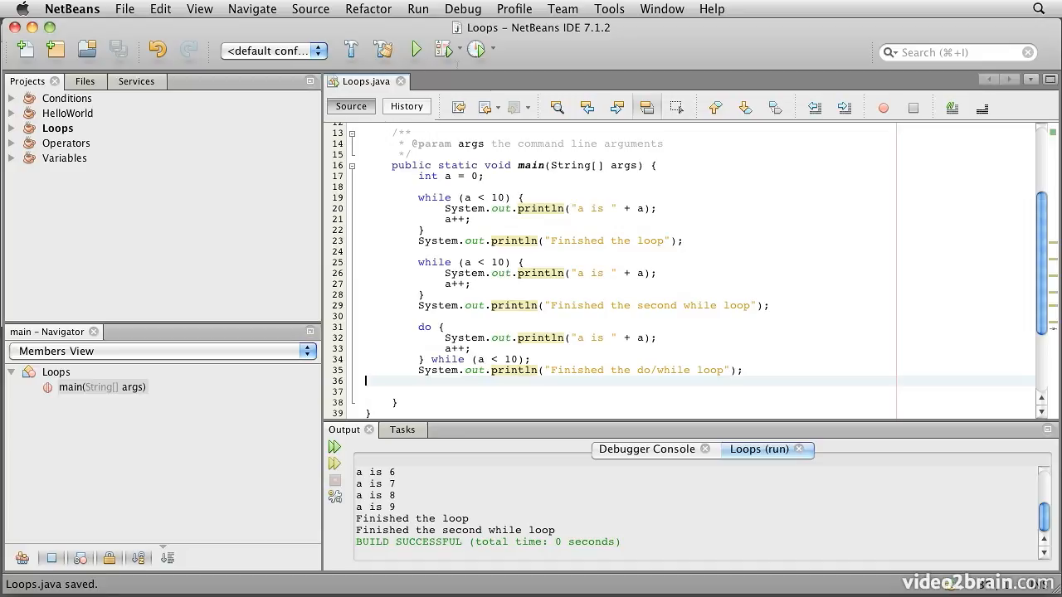
- Run Loops so the output adds 'a is 10' and the do/while finish message
{"action": "left_click", "coordinate": [415, 49]}
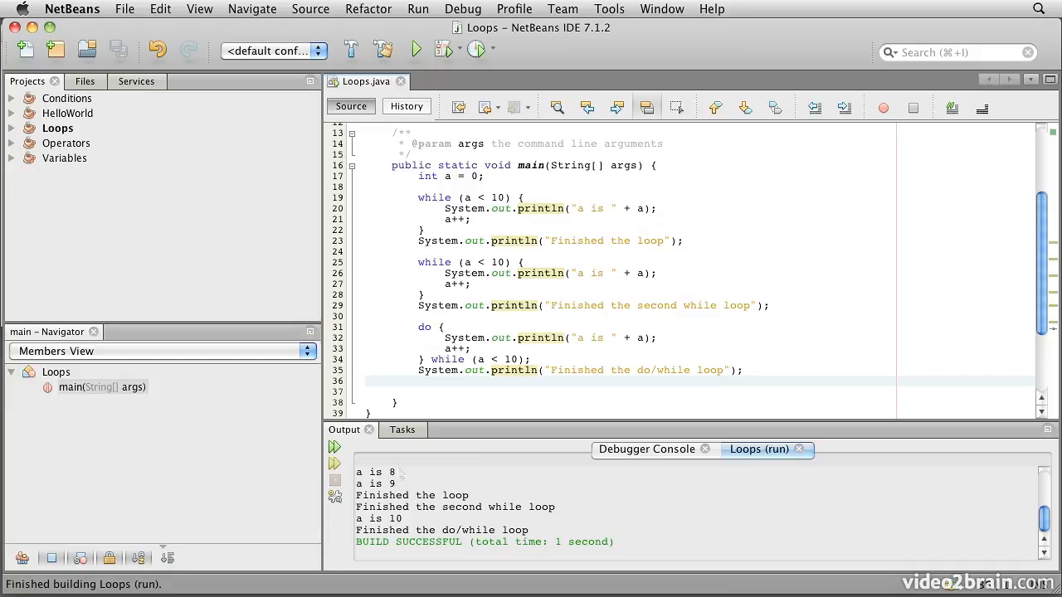
{"action": "left_click", "coordinate": [367, 380]}
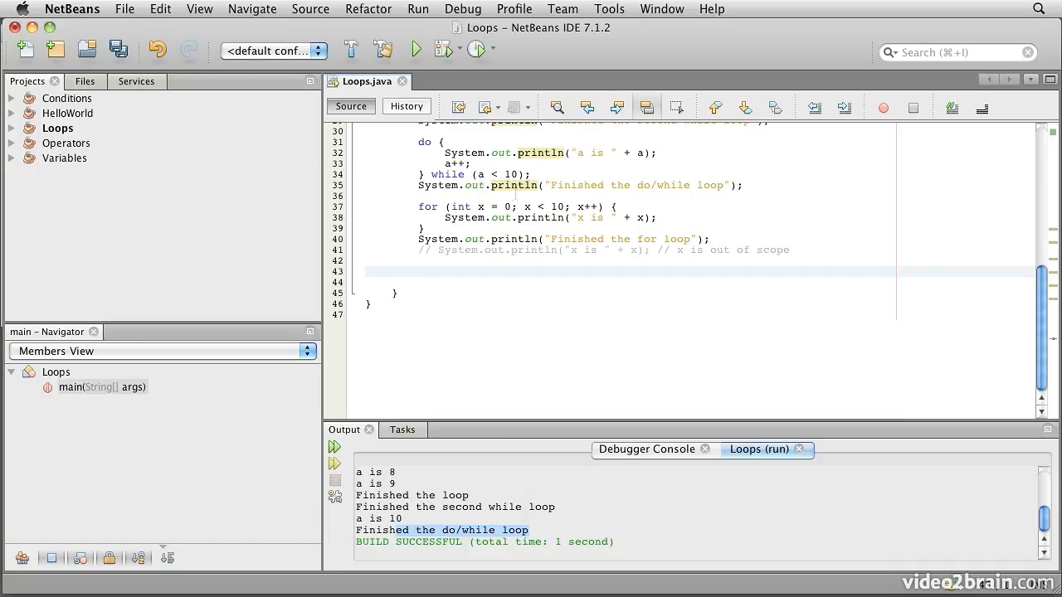
- Write for (int x = 0; x < 10; x++) printing x, 'Finished the for loop', and a commented-out out-of-scope print of x
{"action": "scroll", "scroll_direction": "up", "scroll_amount": 3}
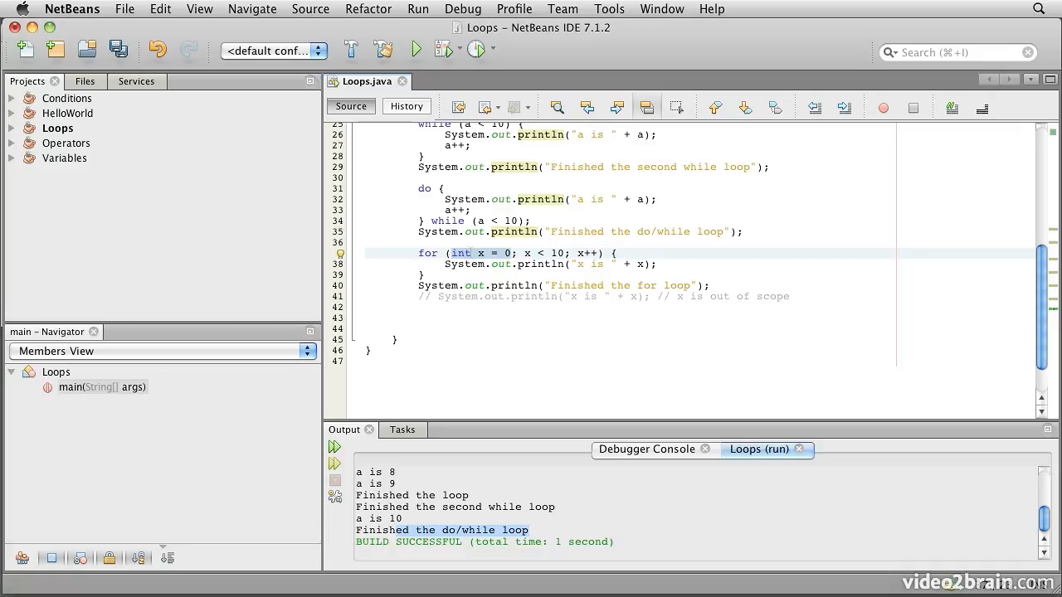
{"action": "left_click", "coordinate": [511, 252]}
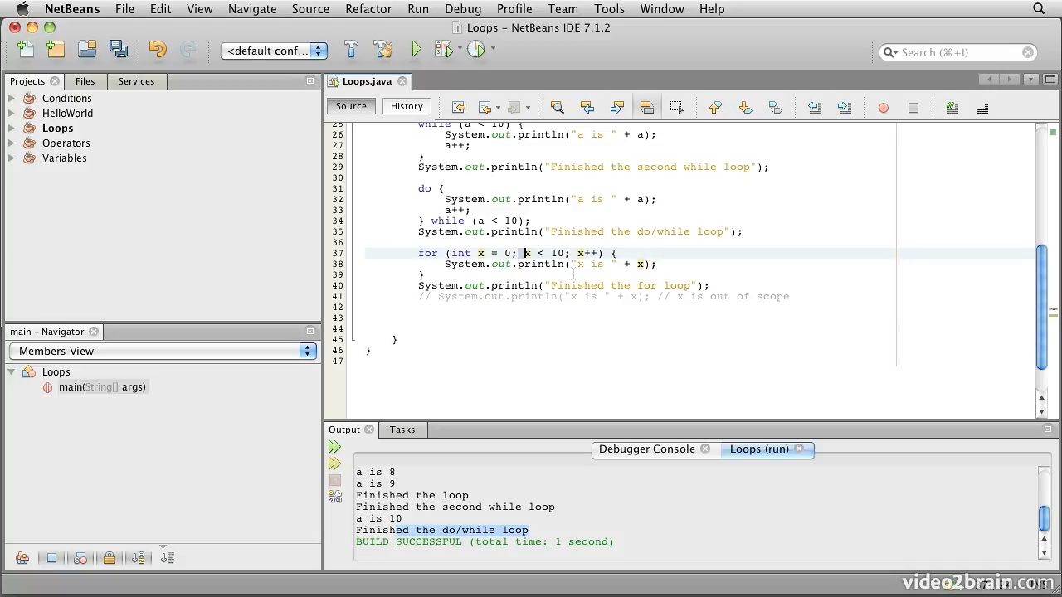
{"action": "double_click", "coordinate": [541, 252]}
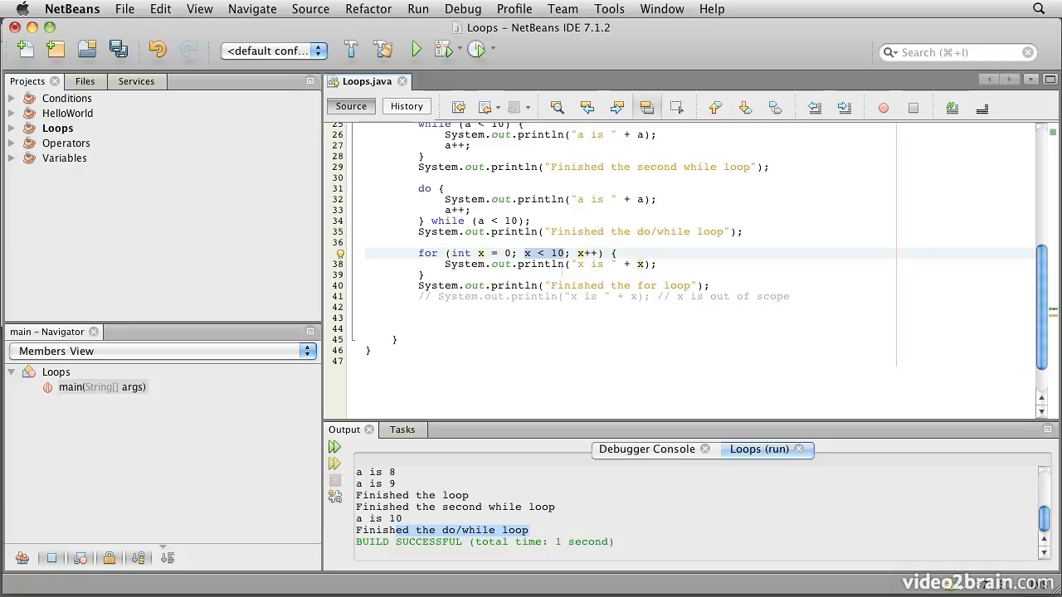
{"action": "left_click", "coordinate": [422, 273]}
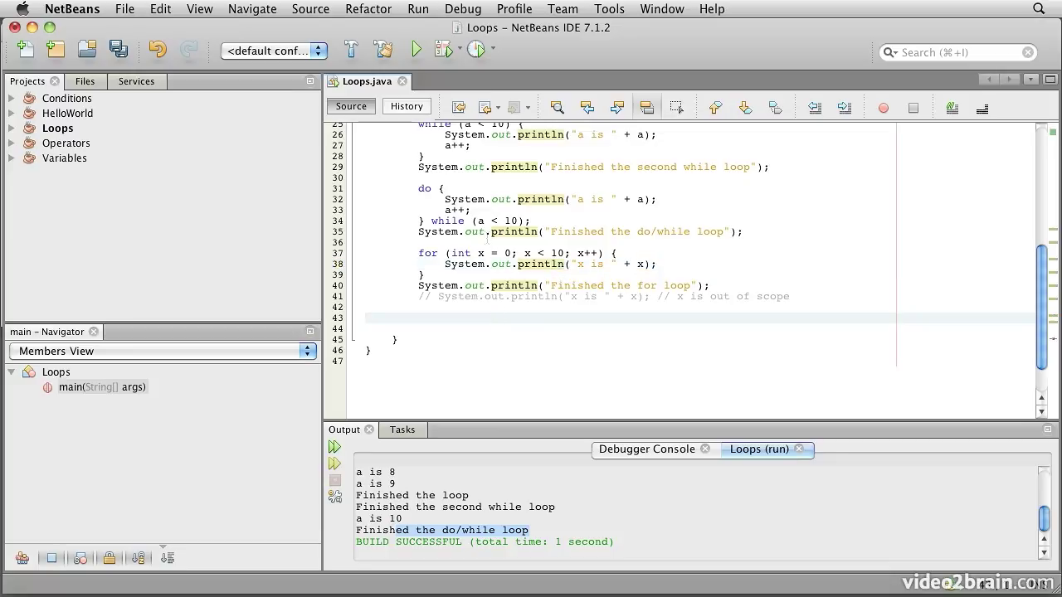
- Run Loops to print x from 0 to 9 followed by 'Finished the for loop'
{"action": "left_click", "coordinate": [415, 49]}
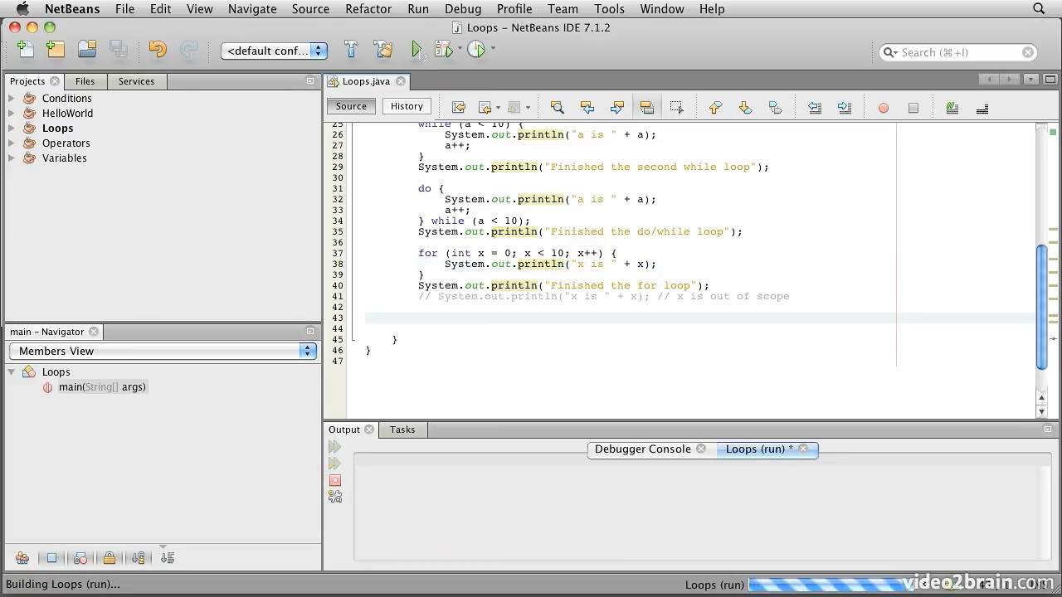
{"action": "left_click", "coordinate": [415, 50]}
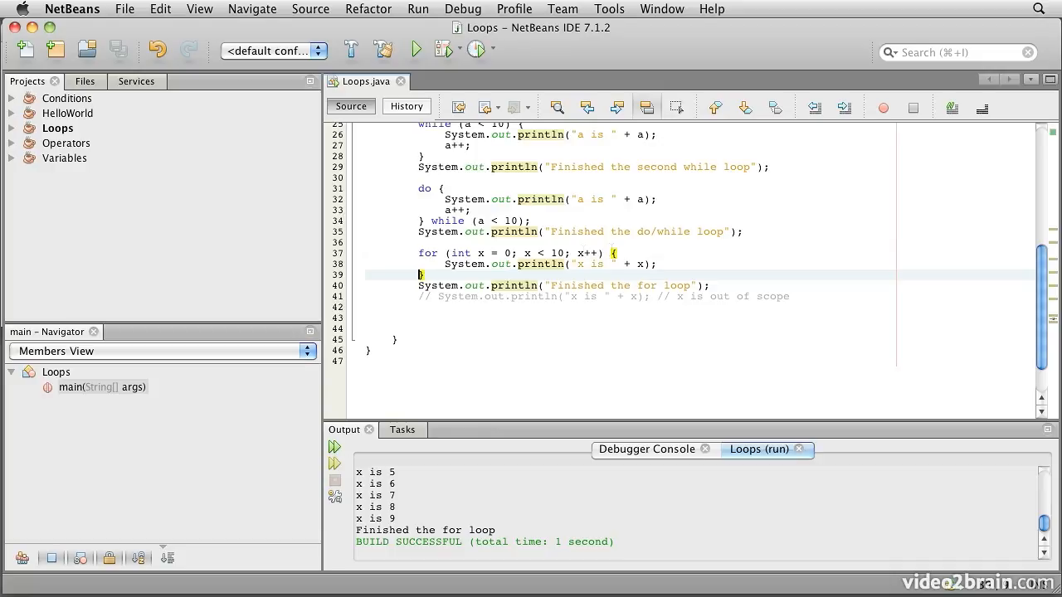
{"action": "left_click", "coordinate": [540, 252]}
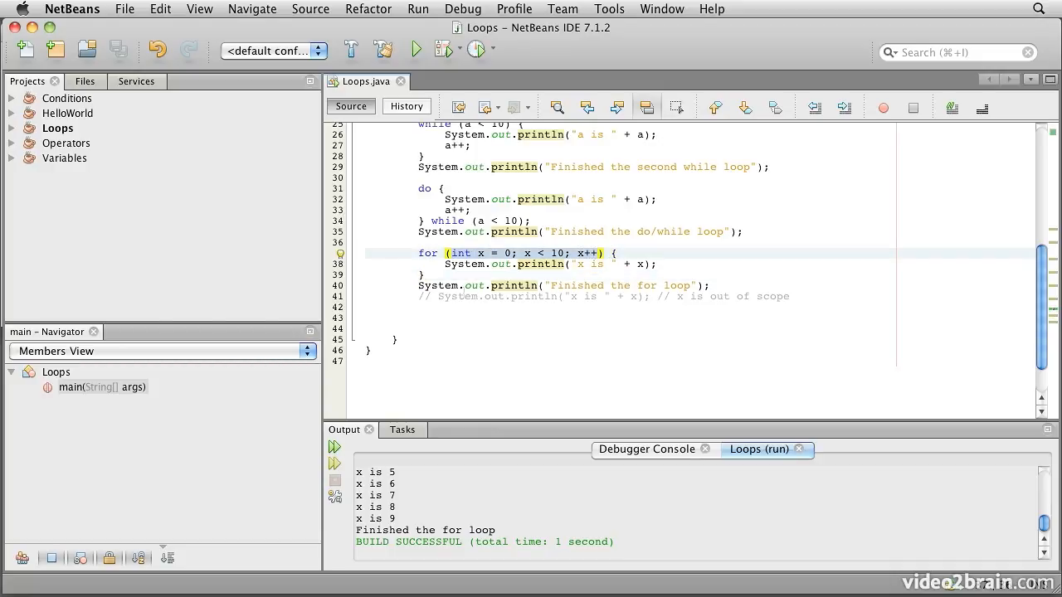
{"action": "left_click", "coordinate": [634, 295]}
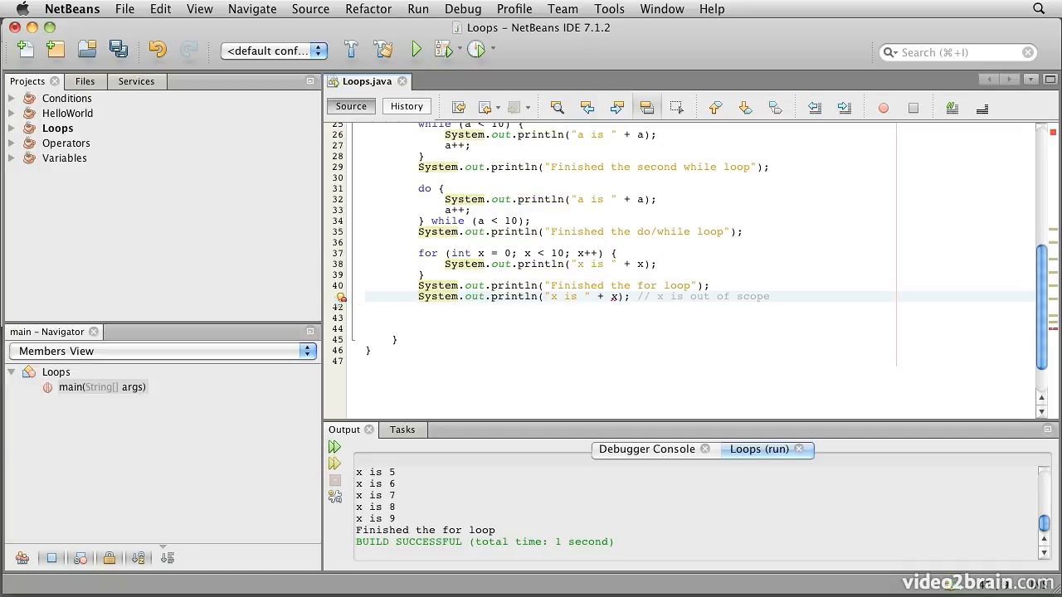
{"action": "mouse_move", "coordinate": [338, 297]}
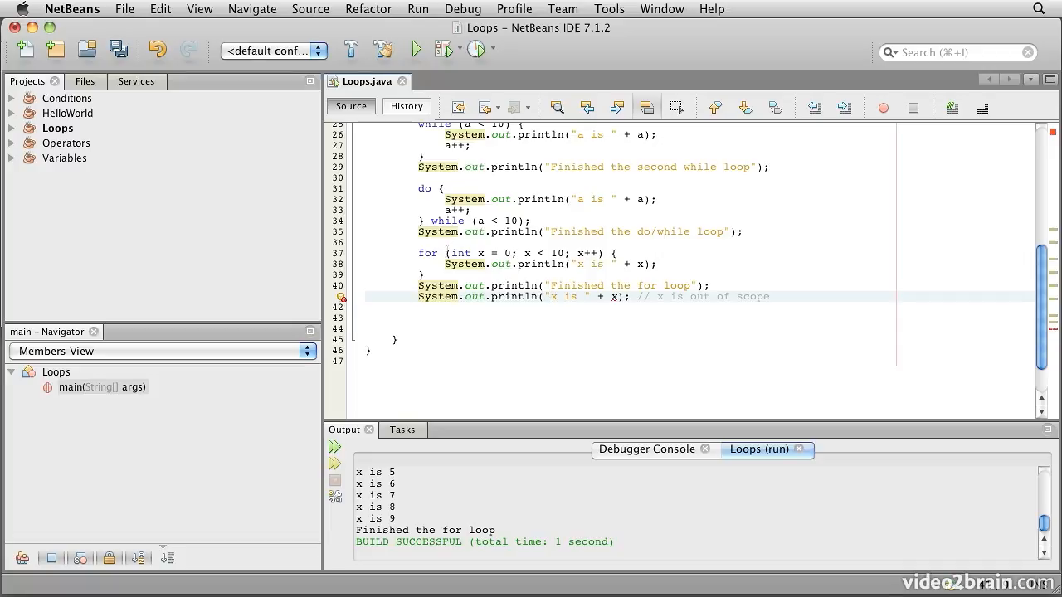
{"action": "left_click", "coordinate": [498, 252]}
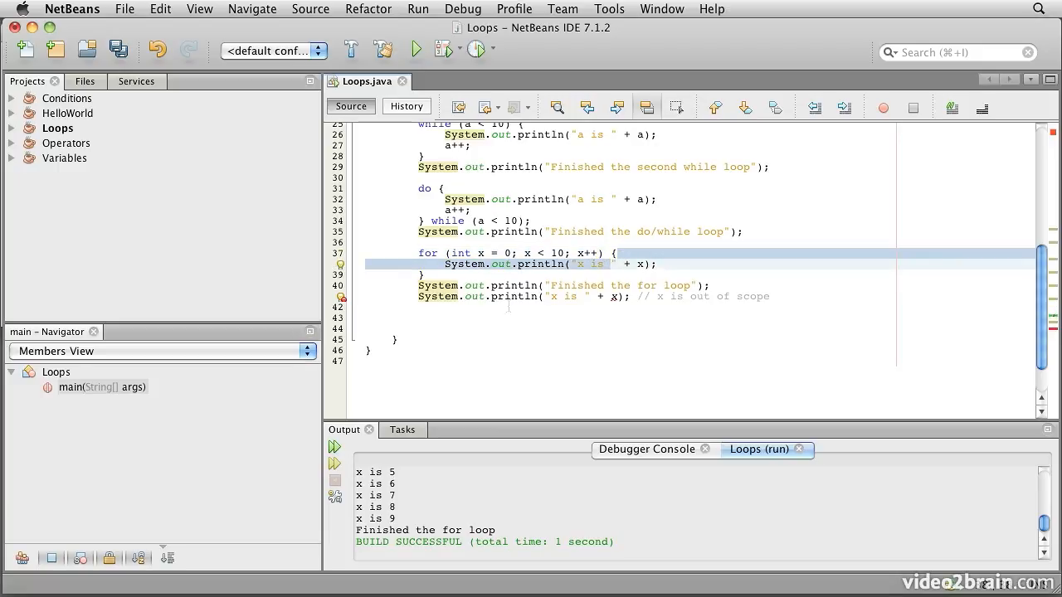
{"action": "left_click", "coordinate": [538, 295]}
{"action": "type", "text": "//"}
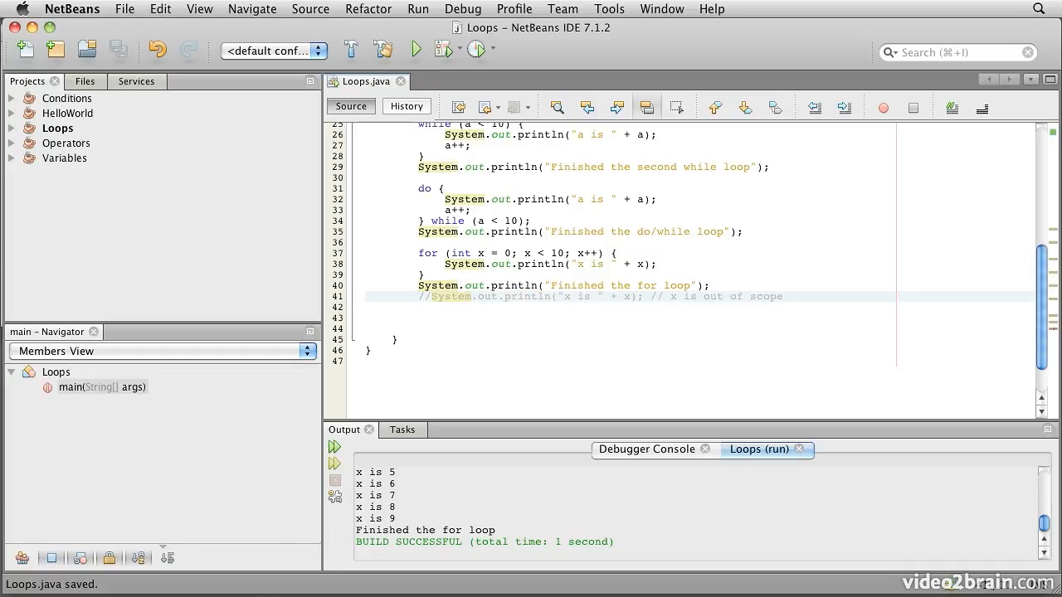
{"action": "left_click", "coordinate": [368, 318]}
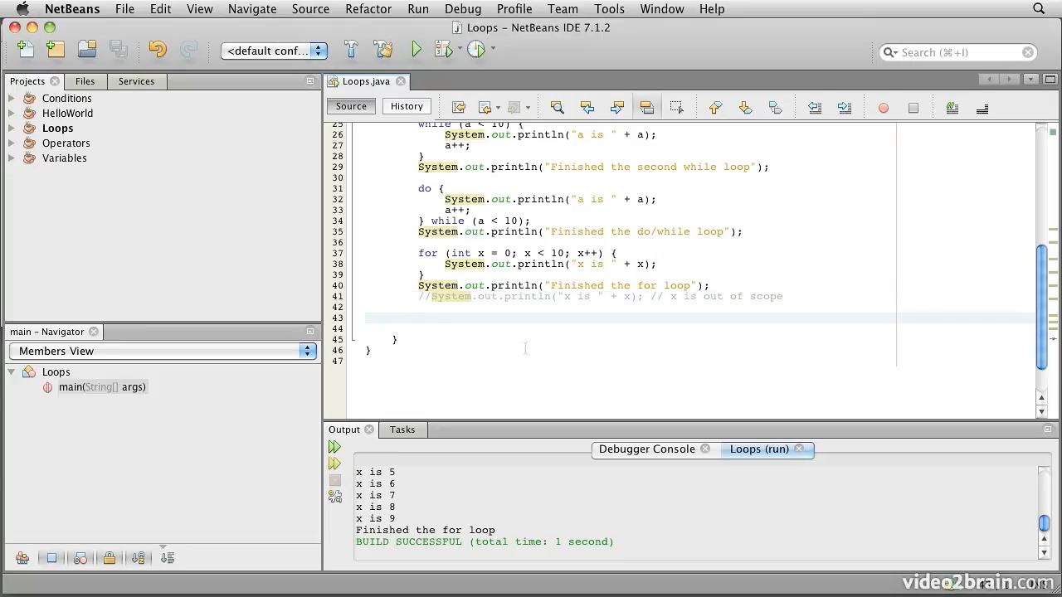
- Write a for ( ; a < 20; ) loop commented as equivalent to a while, and run it to print a through 19
{"action": "type", "text": "for ( ; a < 20; ) {"}
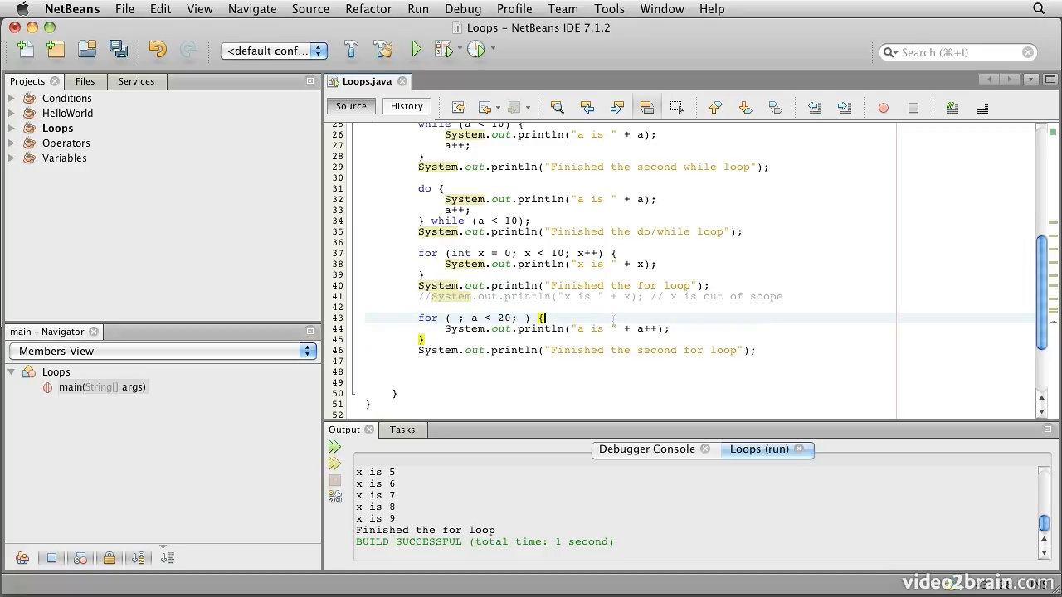
{"action": "type", "text": "// e"}
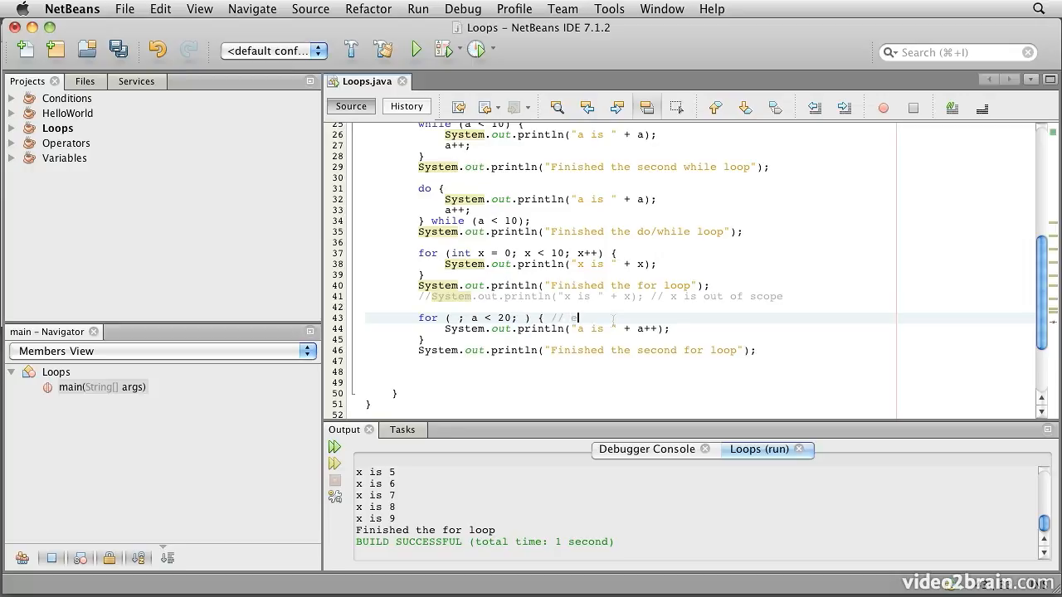
{"action": "type", "text": "quivalent to while (a < 20"}
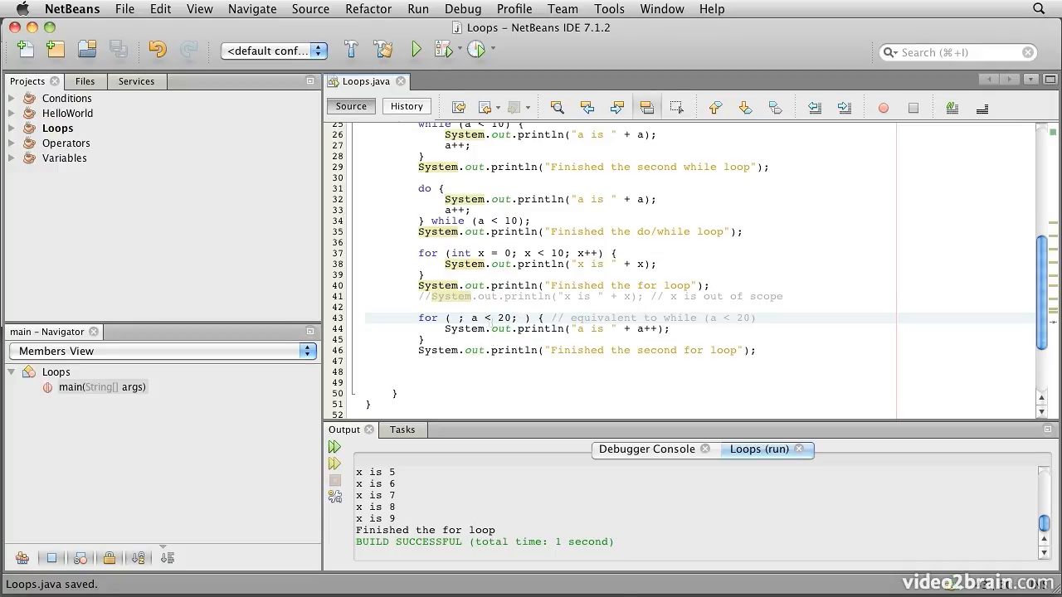
{"action": "left_click", "coordinate": [415, 50]}
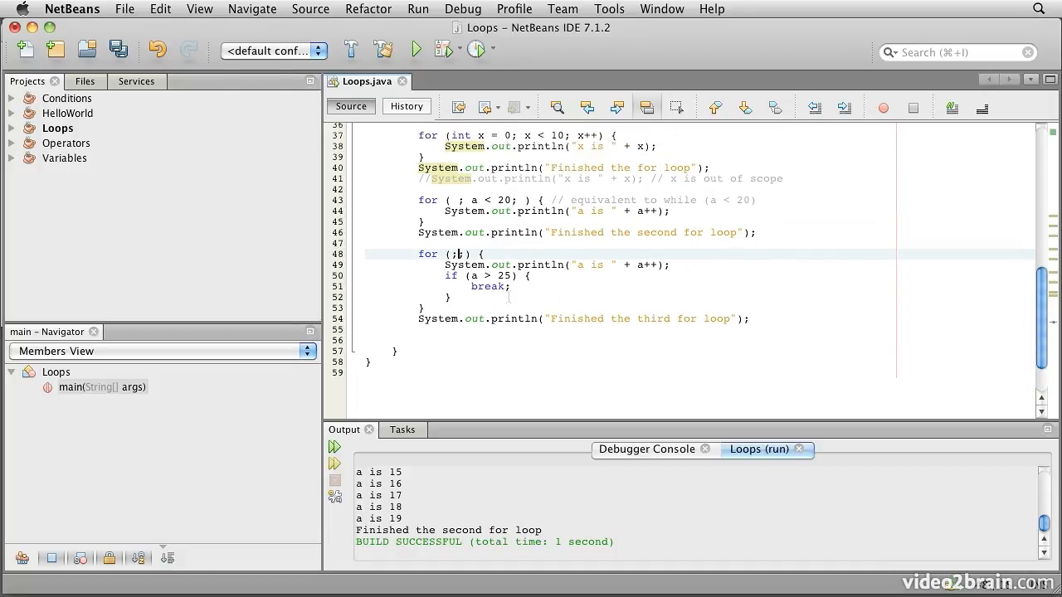
- Complete the for(;;) header with the missing semicolon and run the project, printing a up to 25
{"action": "type", "text": ";"}
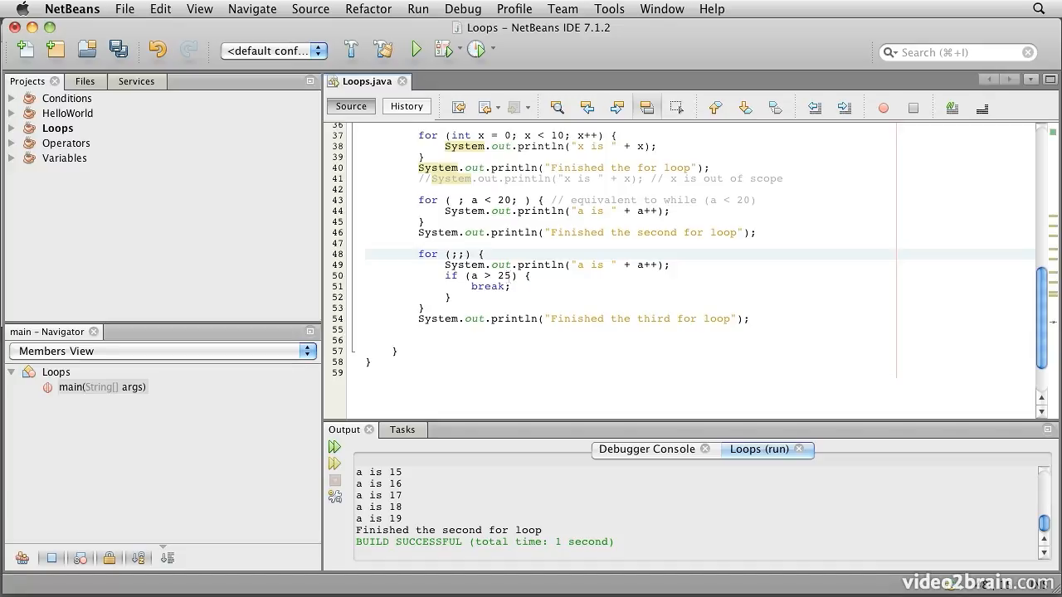
{"action": "left_click", "coordinate": [451, 275]}
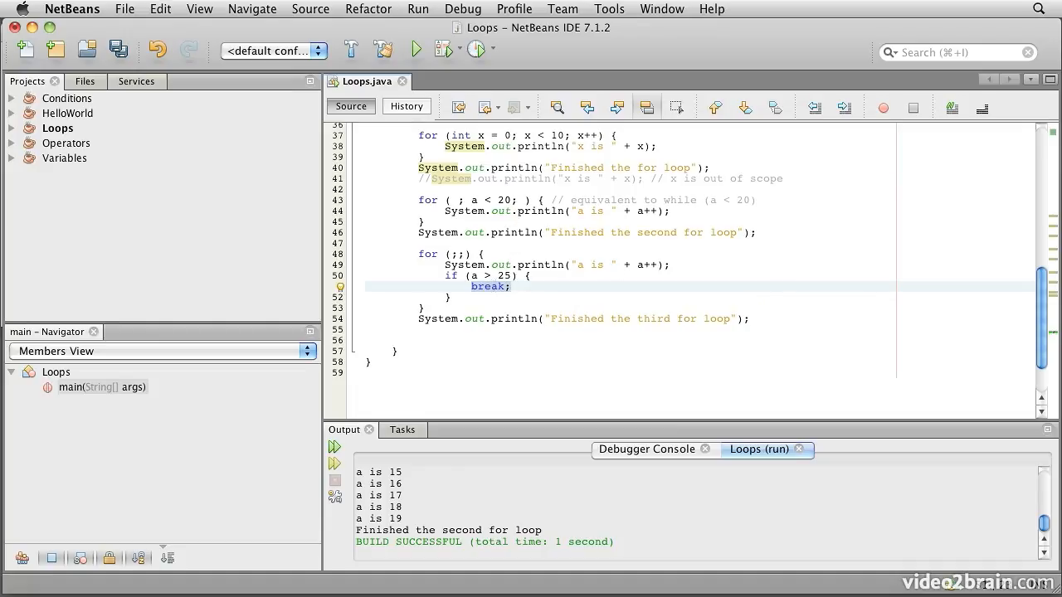
{"action": "left_click", "coordinate": [514, 286]}
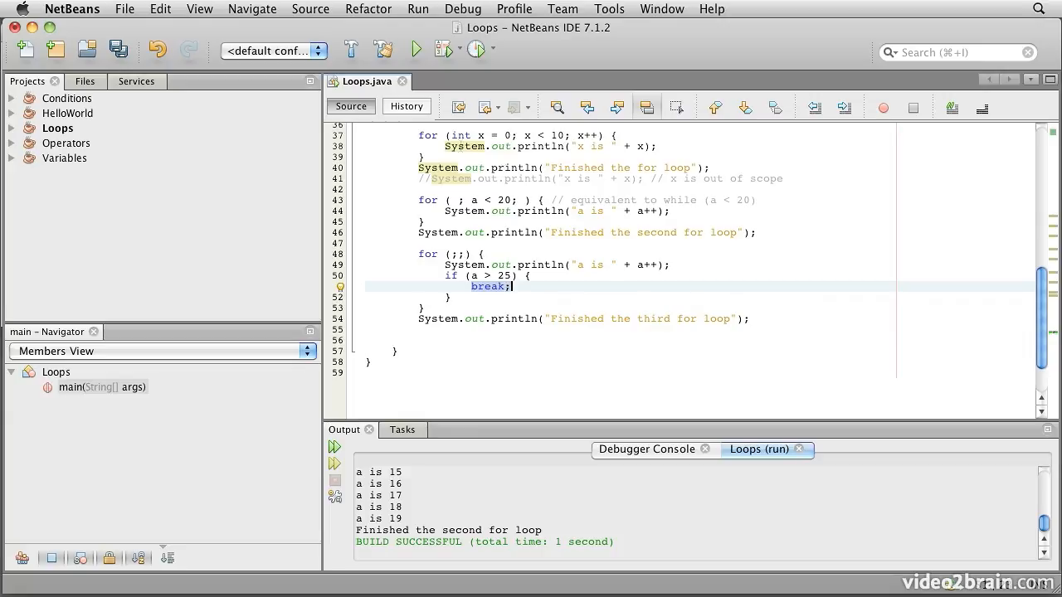
{"action": "left_click", "coordinate": [415, 52]}
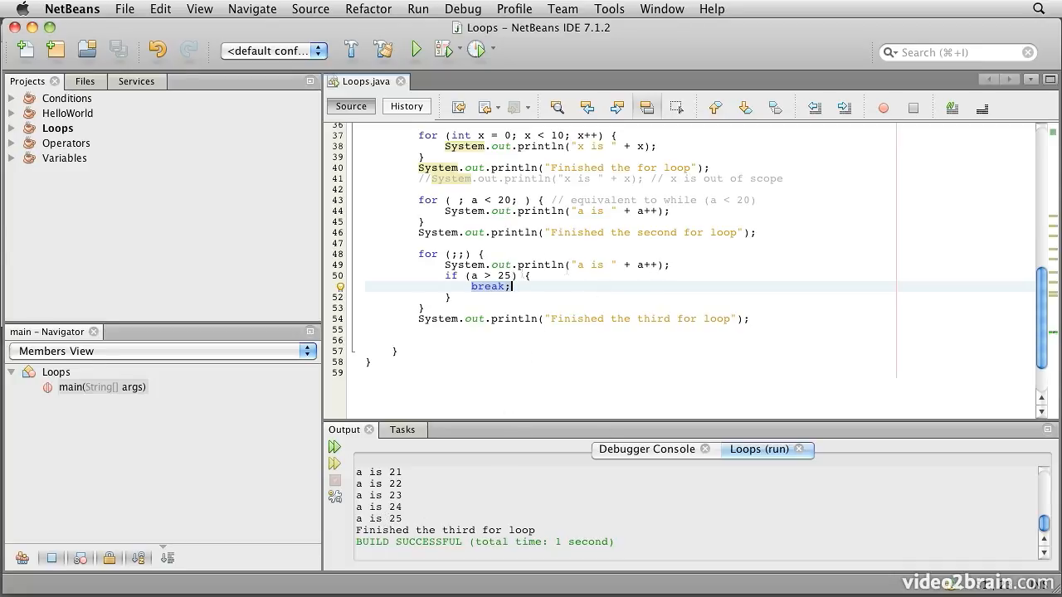
{"action": "left_click", "coordinate": [425, 307]}
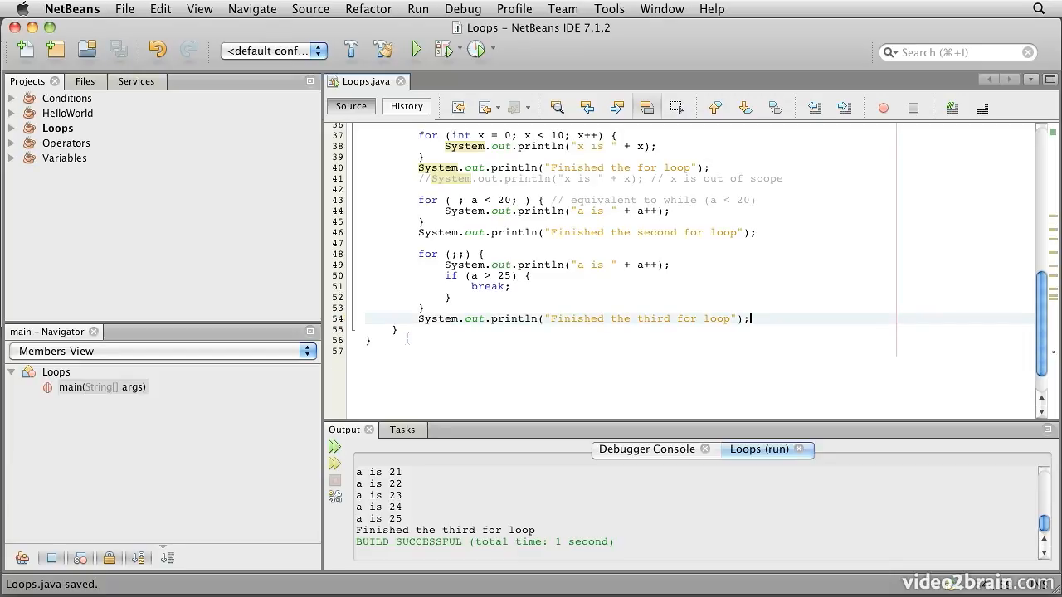
{"action": "scroll", "scroll_direction": "up", "scroll_amount": 3}
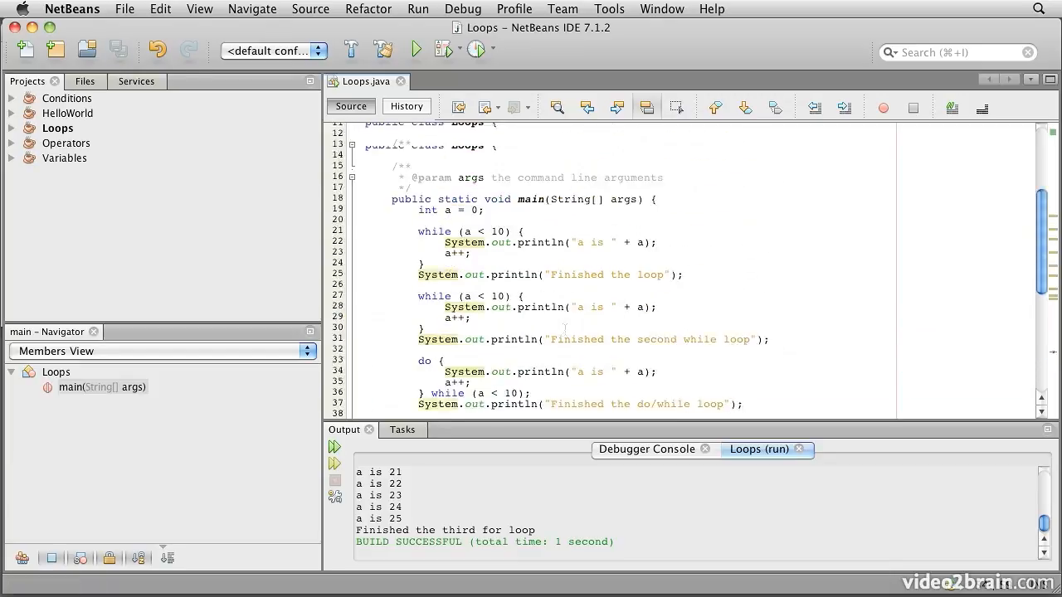
{"action": "scroll", "scroll_direction": "up", "scroll_amount": 3}
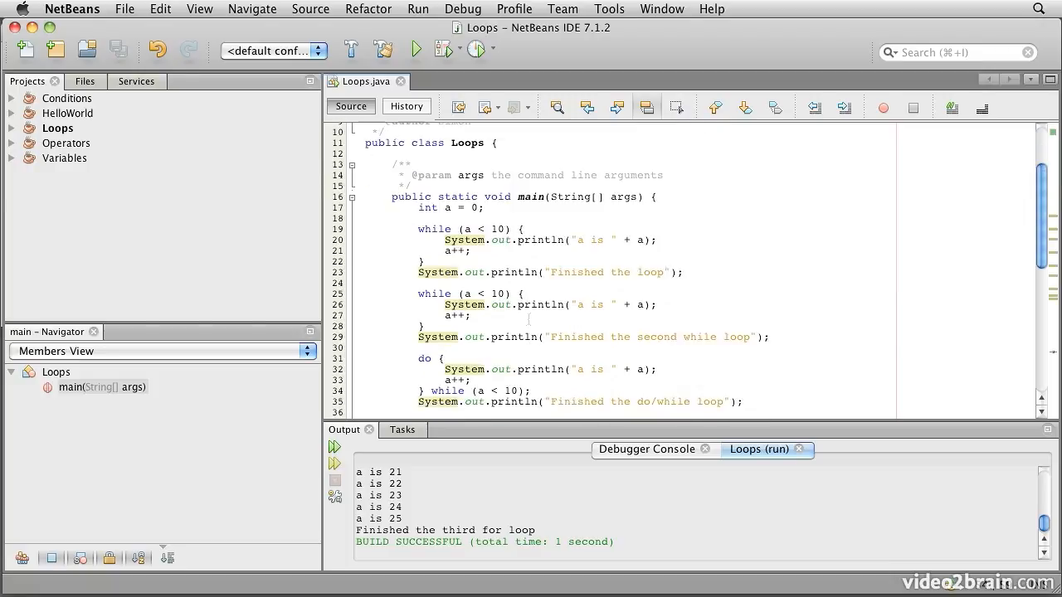
{"action": "scroll", "scroll_direction": "down", "scroll_amount": 3}
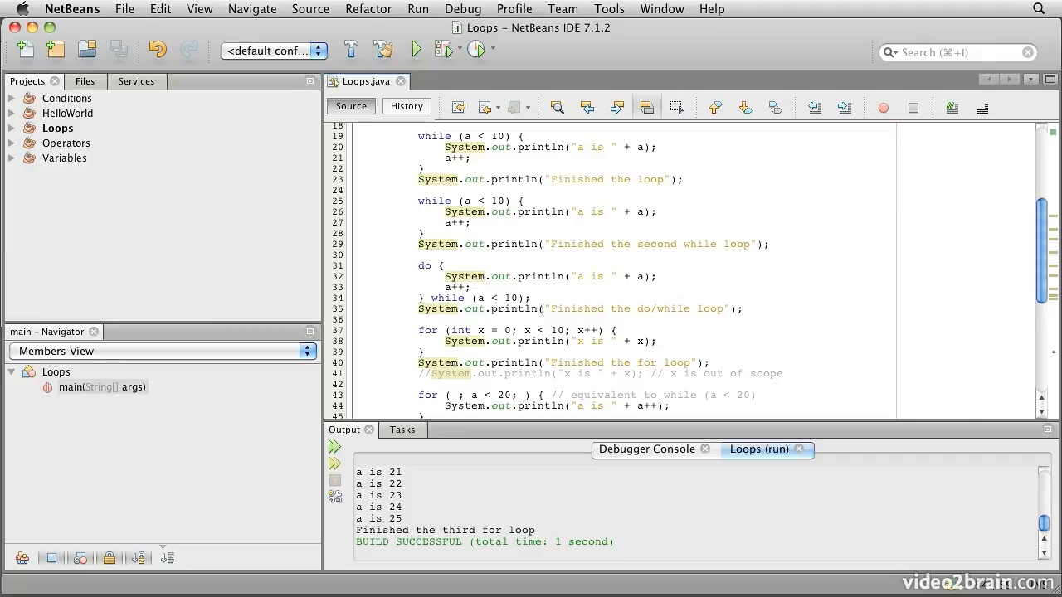
{"action": "scroll", "scroll_direction": "down", "scroll_amount": 3}
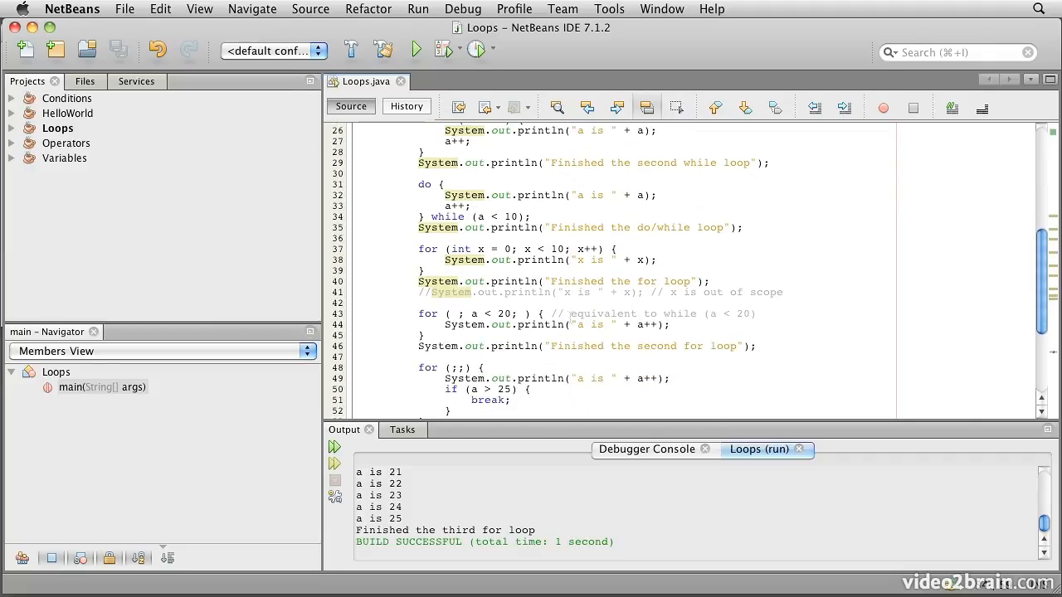